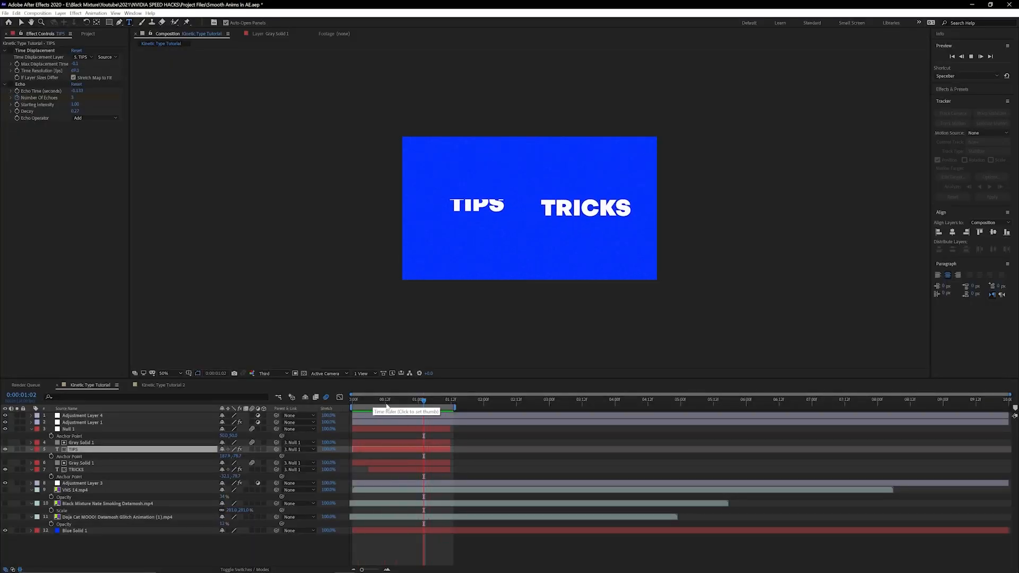
Enable motion blur for the composition's TIPS and TRICKS text layers
{"action": "left_click", "coordinate": [354, 399]}
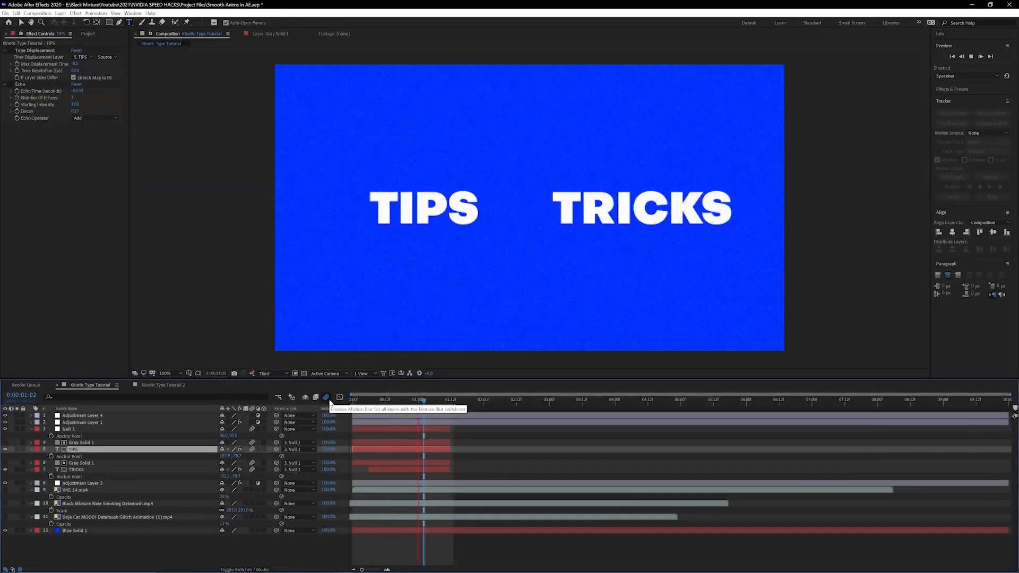
{"action": "left_click", "coordinate": [422, 399]}
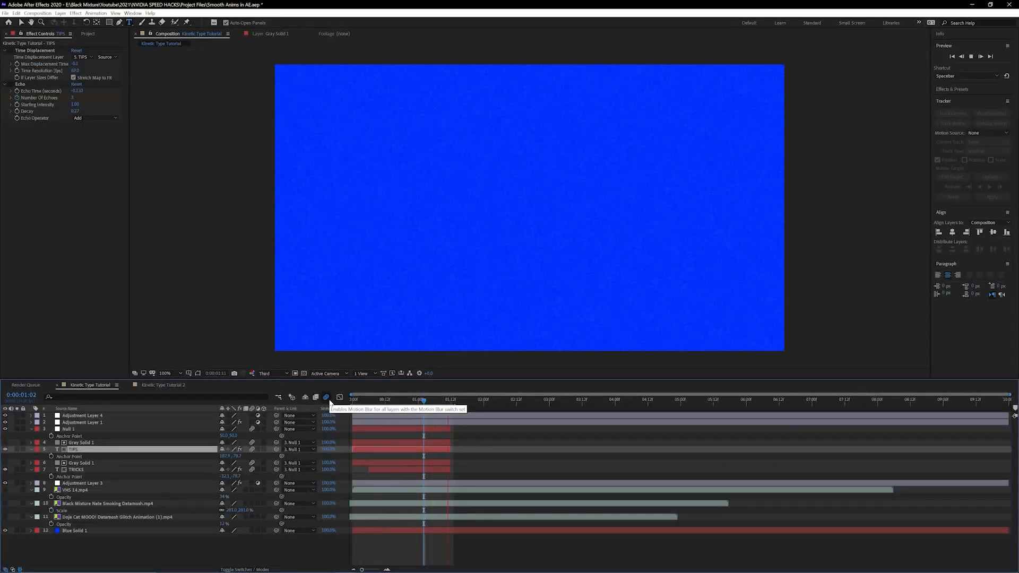